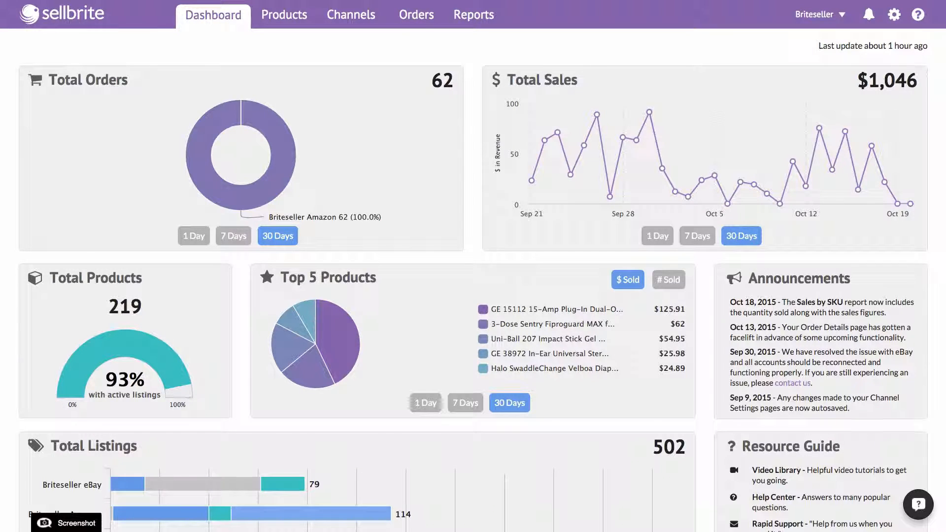
Go from the Dashboard to the Product Catalog listing all 161 products.
left_click(284, 15)
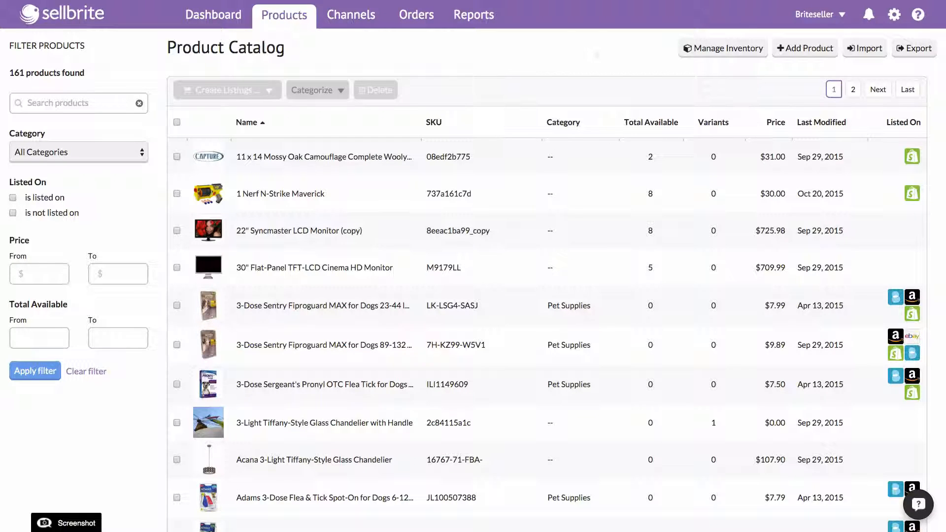
mouse_move(295, 201)
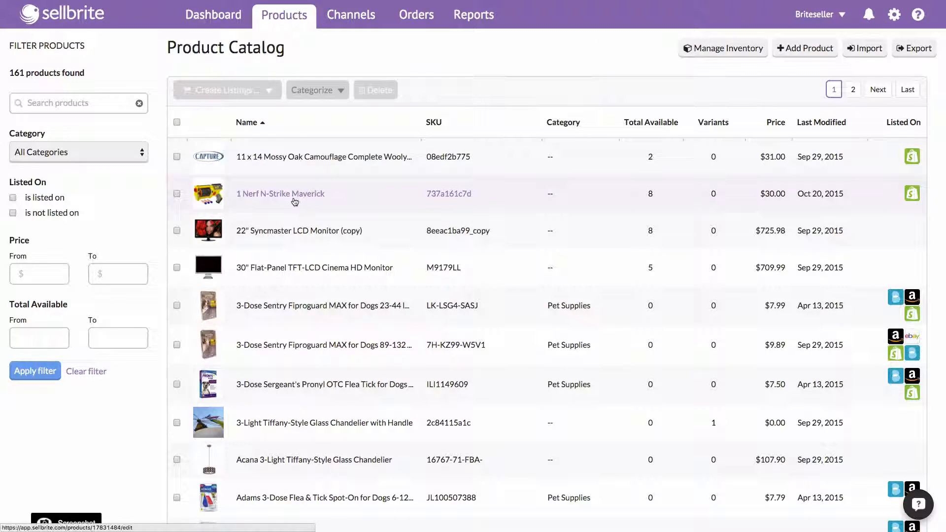
Save the 1 Nerf N-Strike Maverick inventory with 20 on hand, cost 2.30 and bin IE-23, then return to the catalog.
left_click(280, 194)
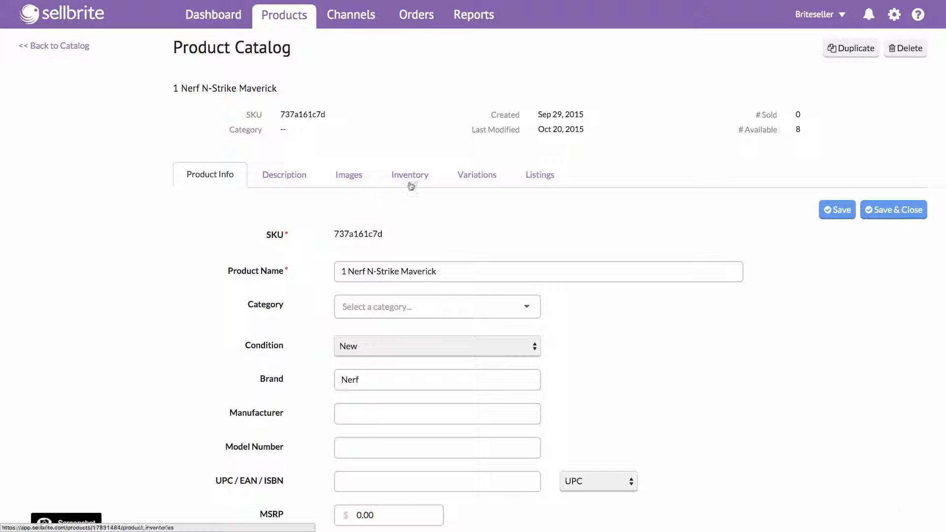
left_click(410, 174)
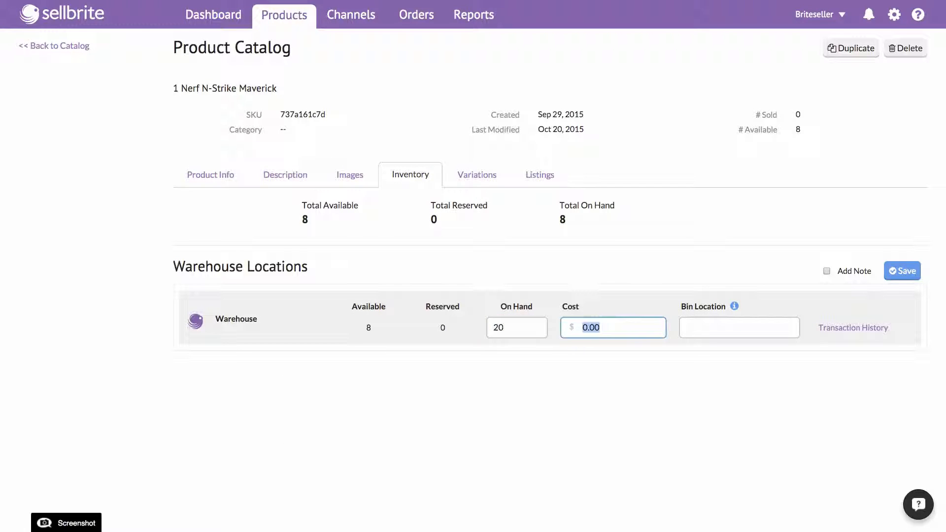
type("IE-23")
type("PO")
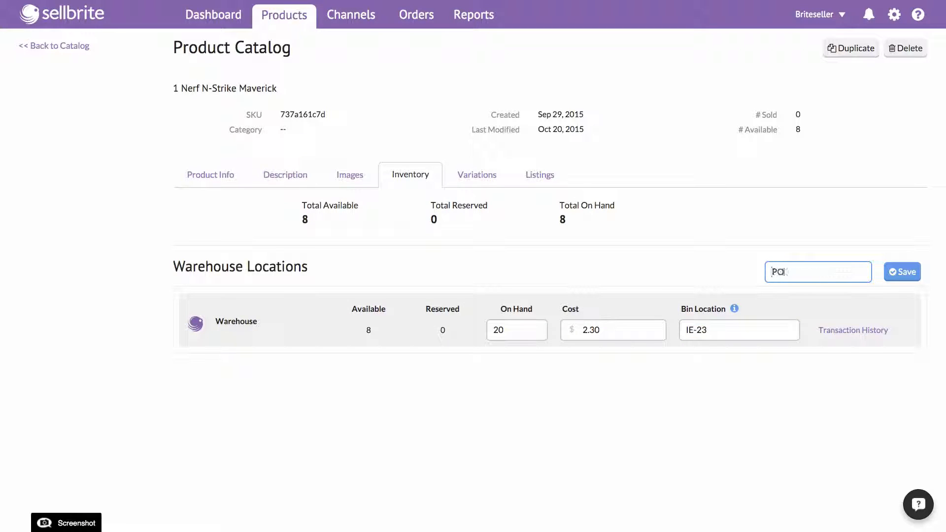
left_click(902, 272)
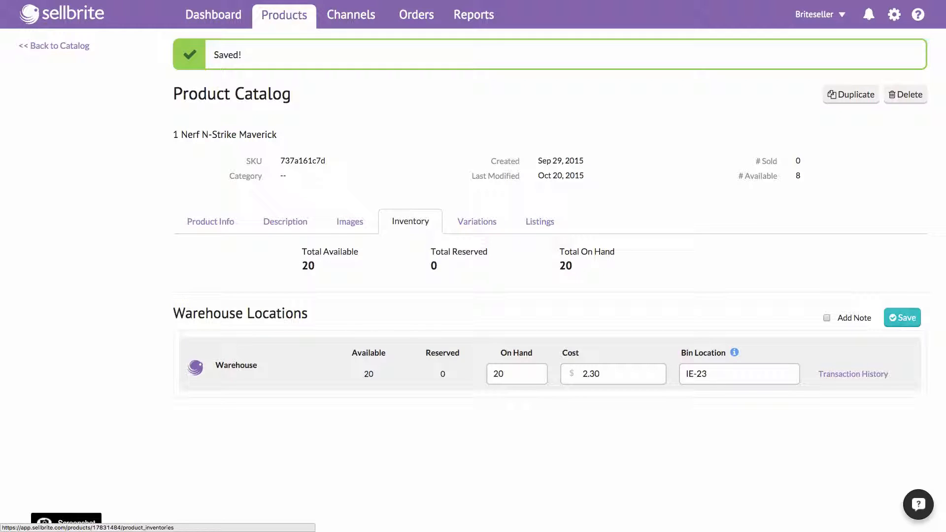
left_click(53, 46)
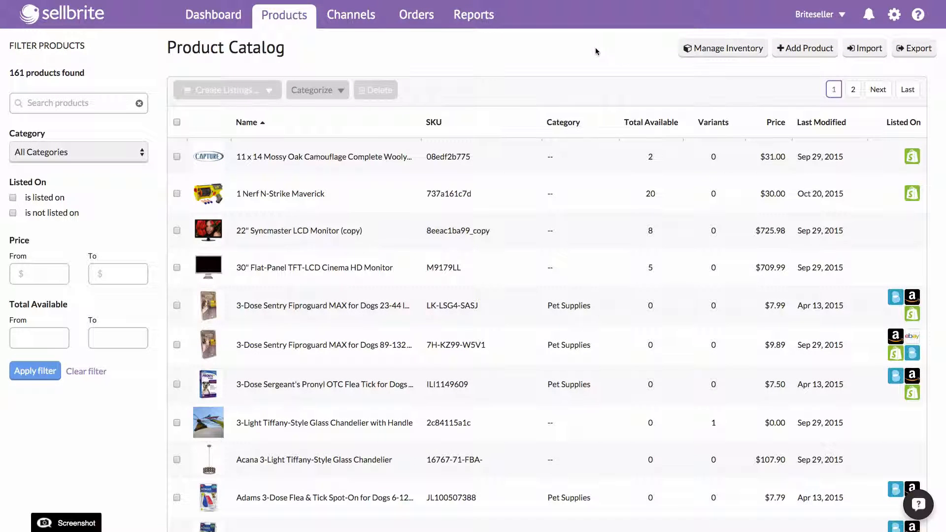
Review stock across all items in the Inventory Manager, then bring up the Import Inventory page.
left_click(722, 47)
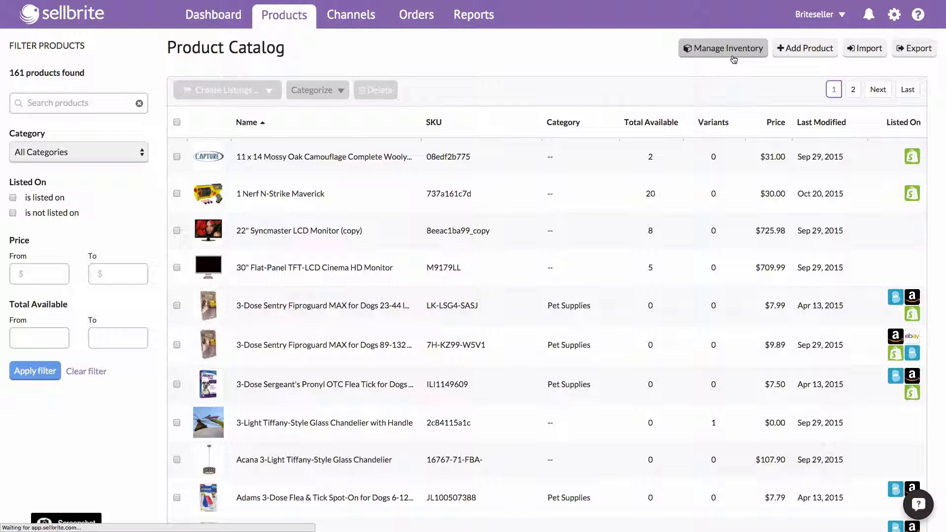
left_click(722, 48)
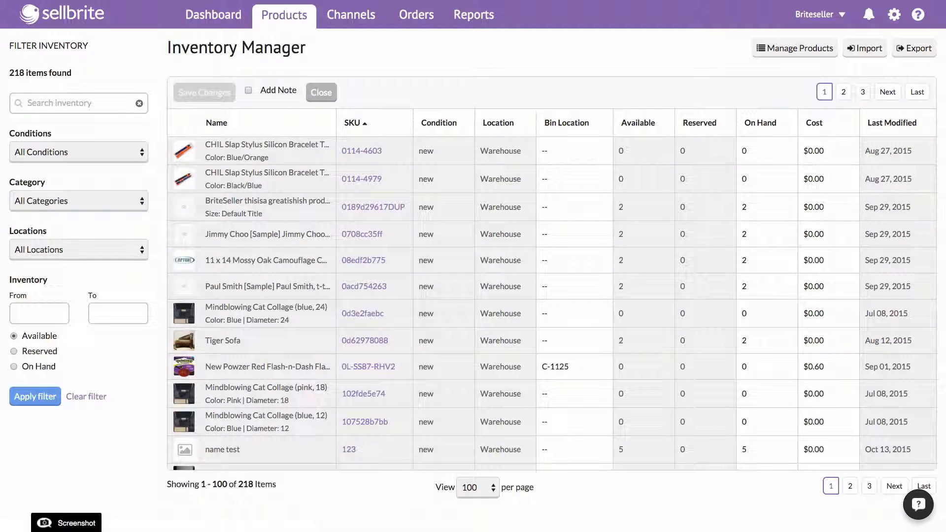
scroll("down", 3)
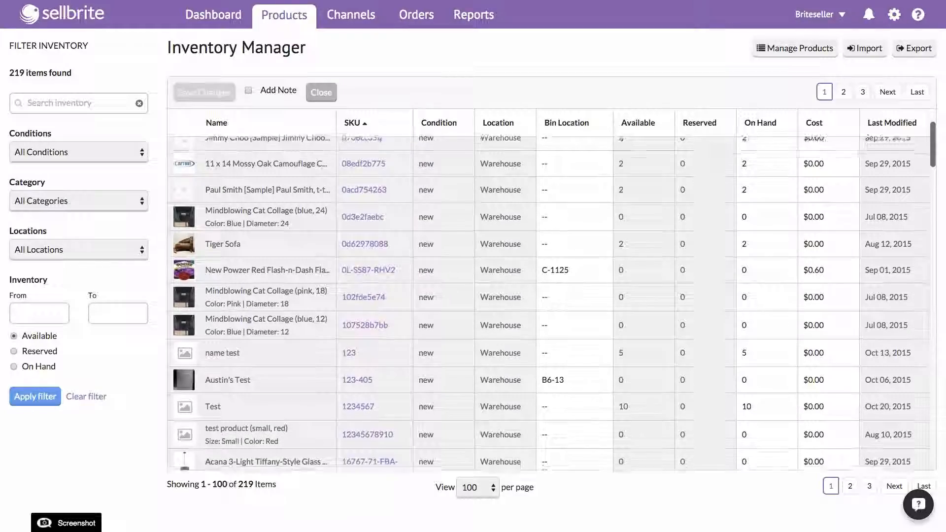
scroll("down", 3)
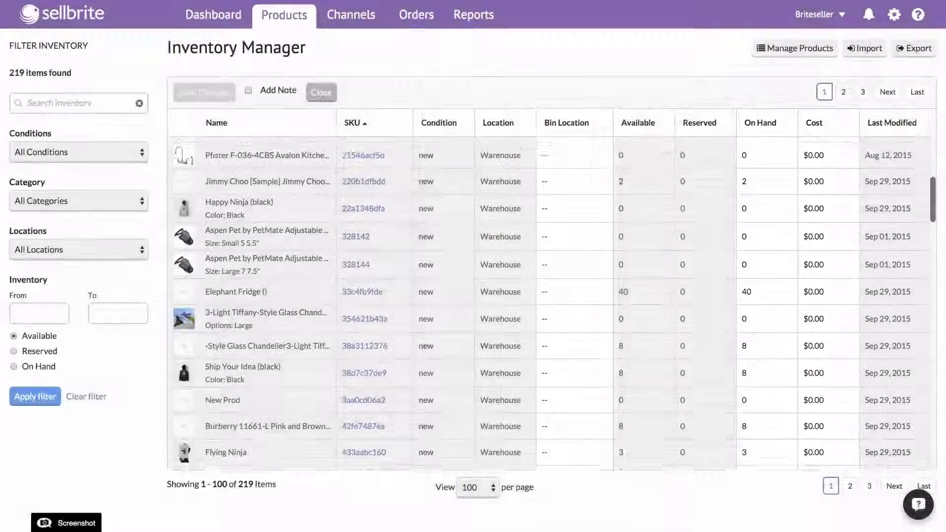
left_click(894, 15)
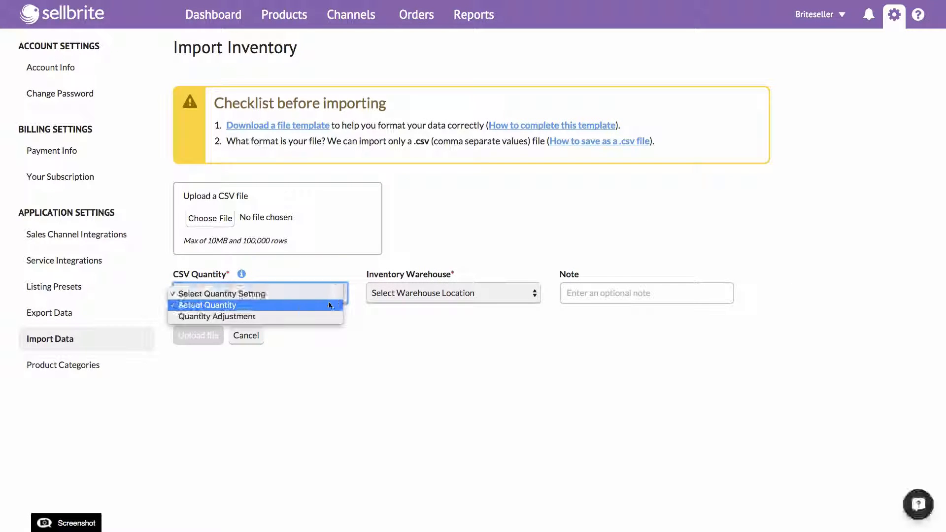
Treat imported CSV counts as actual quantities for Warehouse and begin choosing the file to upload.
left_click(207, 305)
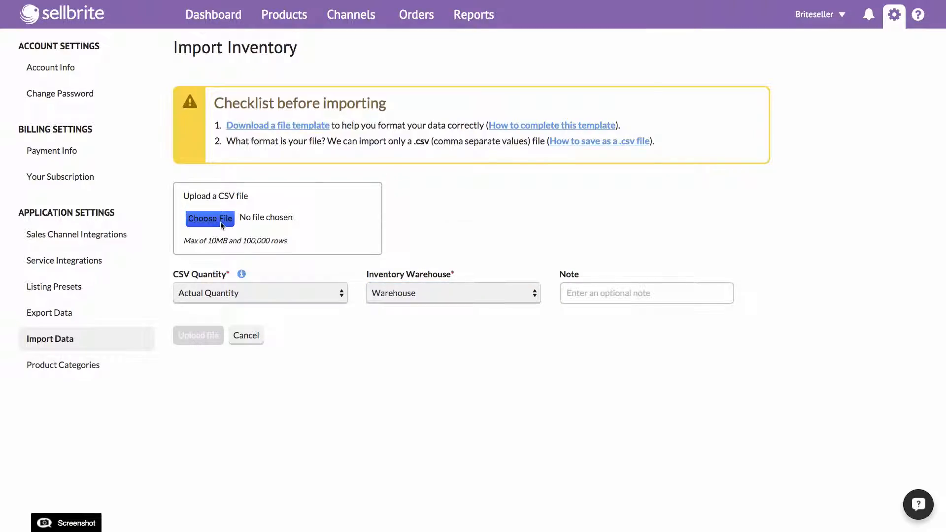
left_click(210, 218)
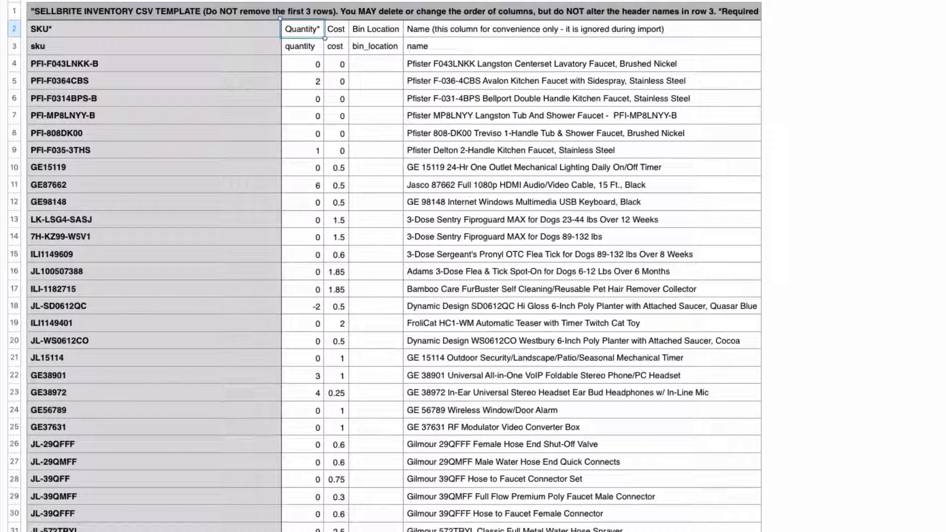
scroll("down", 3)
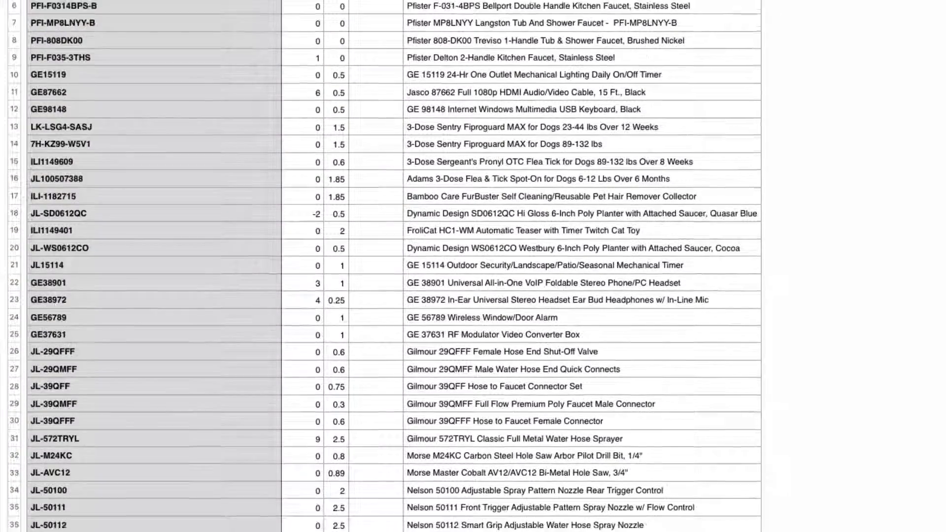
scroll("down", 3)
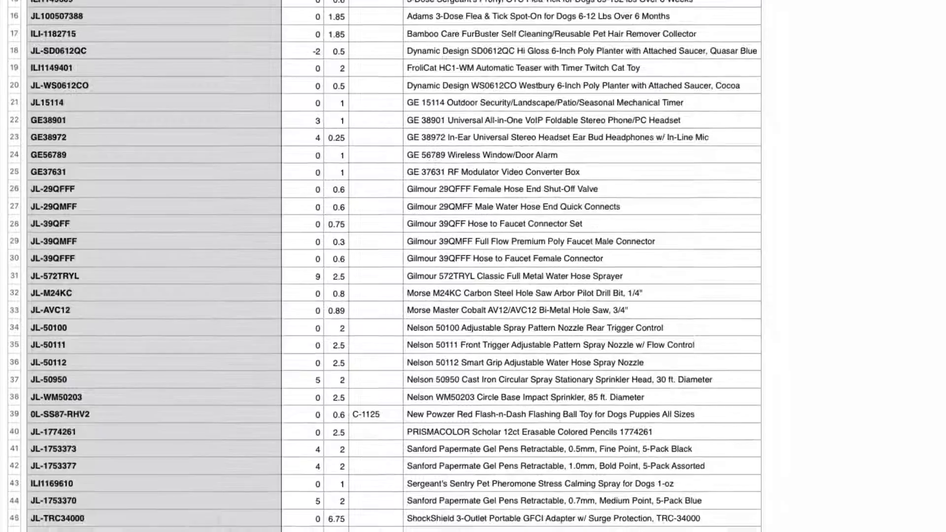